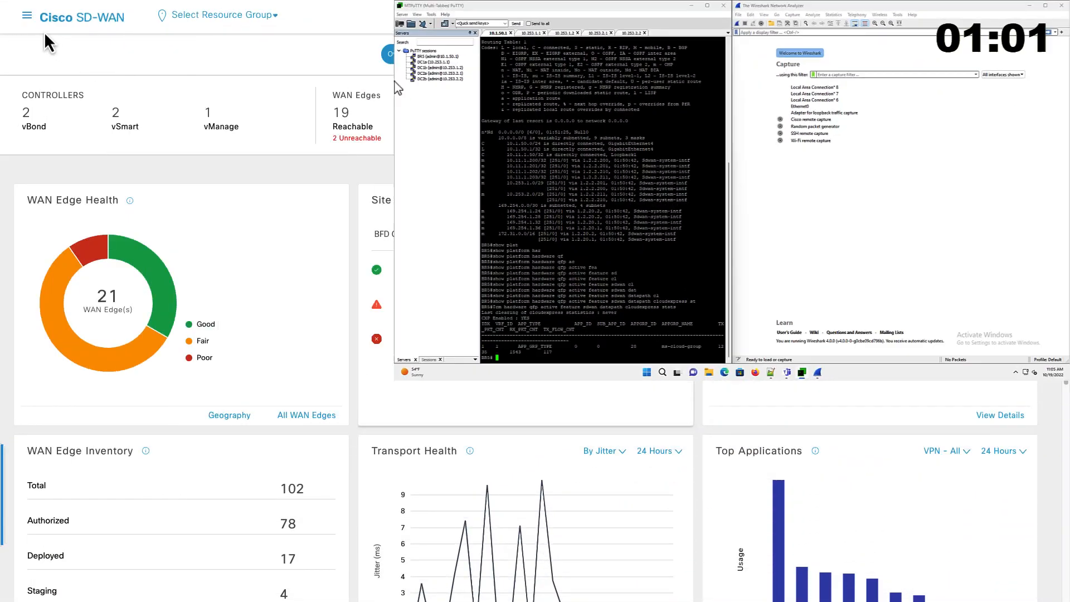
# Go to Network Wide Path Insight via the main navigation's Tools menu.
pyautogui.click(26, 15)
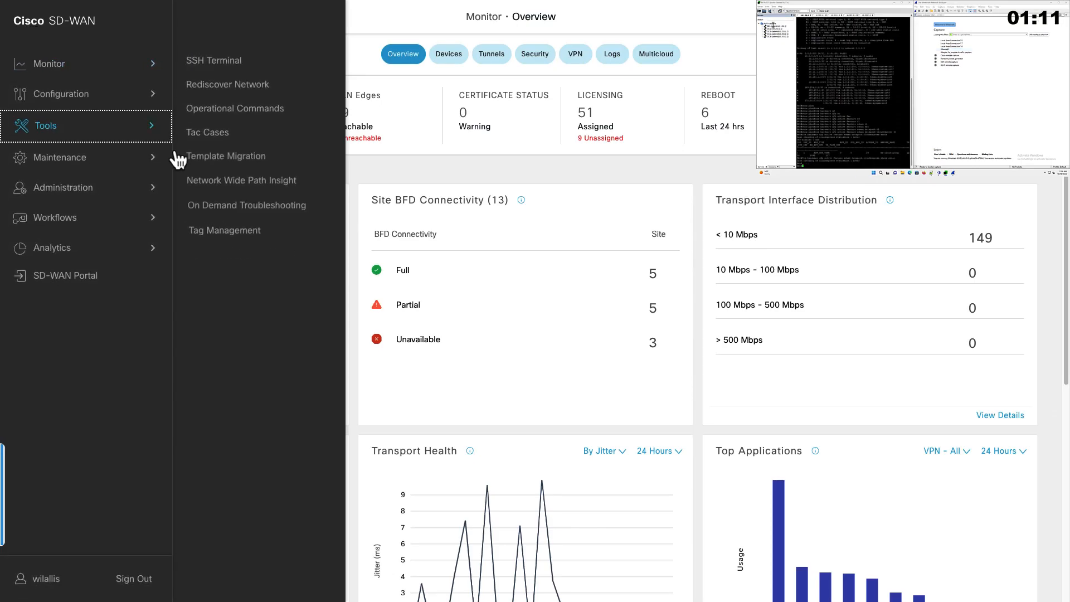
pyautogui.click(240, 180)
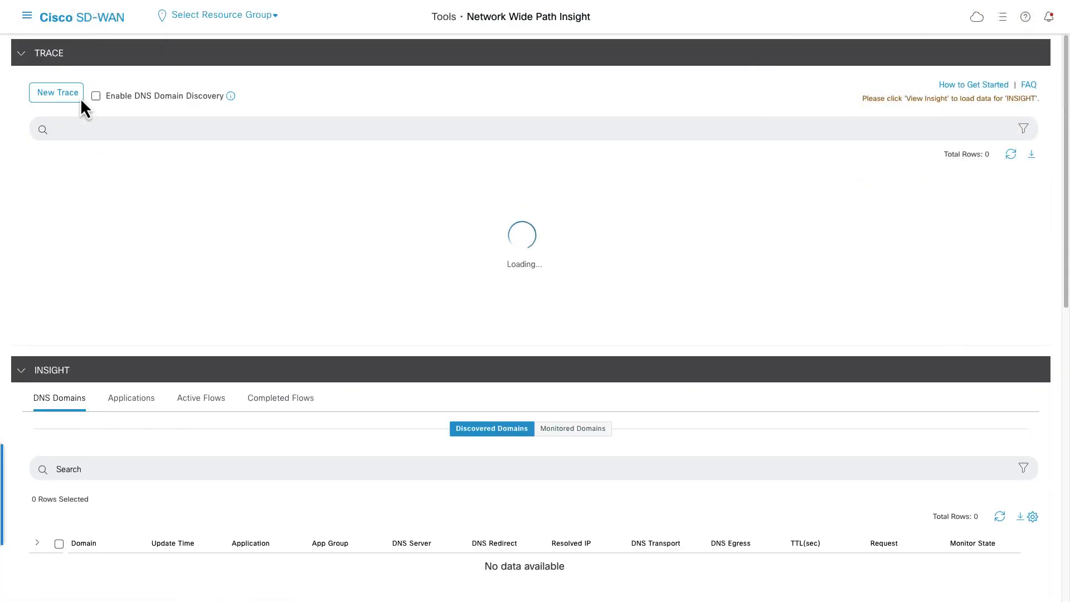
# Create and start trace UseCase1-CoR4SaaS_FPM for site 10105 on VPN 1.
pyautogui.click(56, 92)
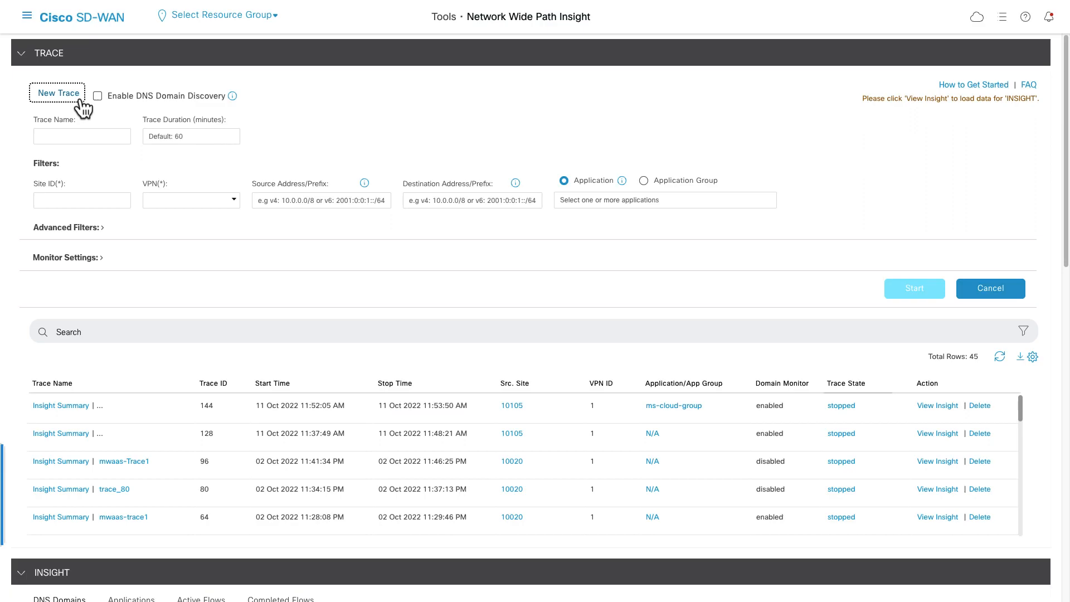
pyautogui.write('10105')
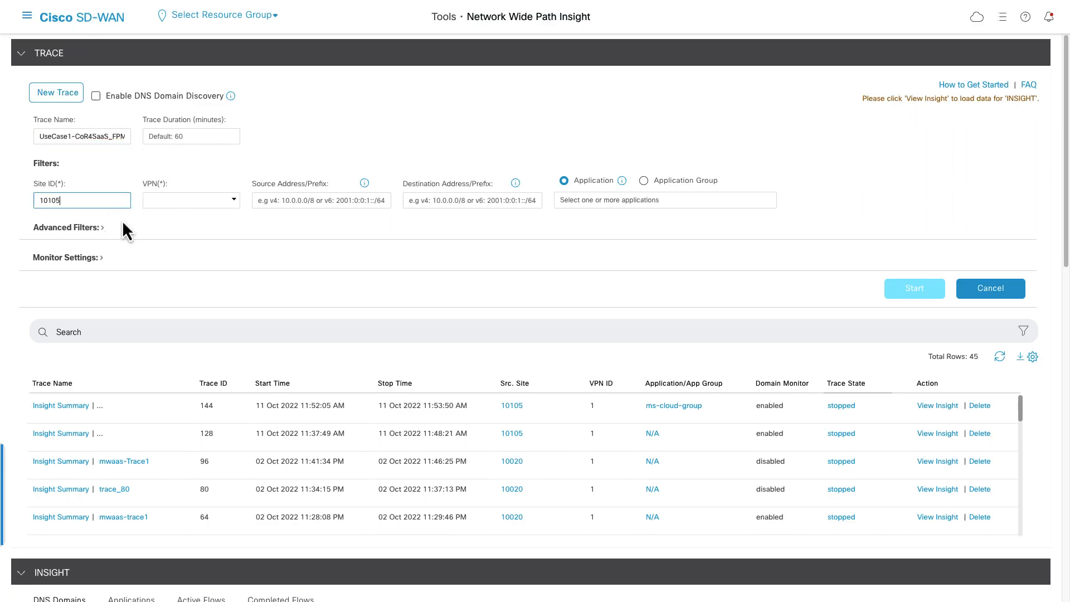
pyautogui.click(189, 200)
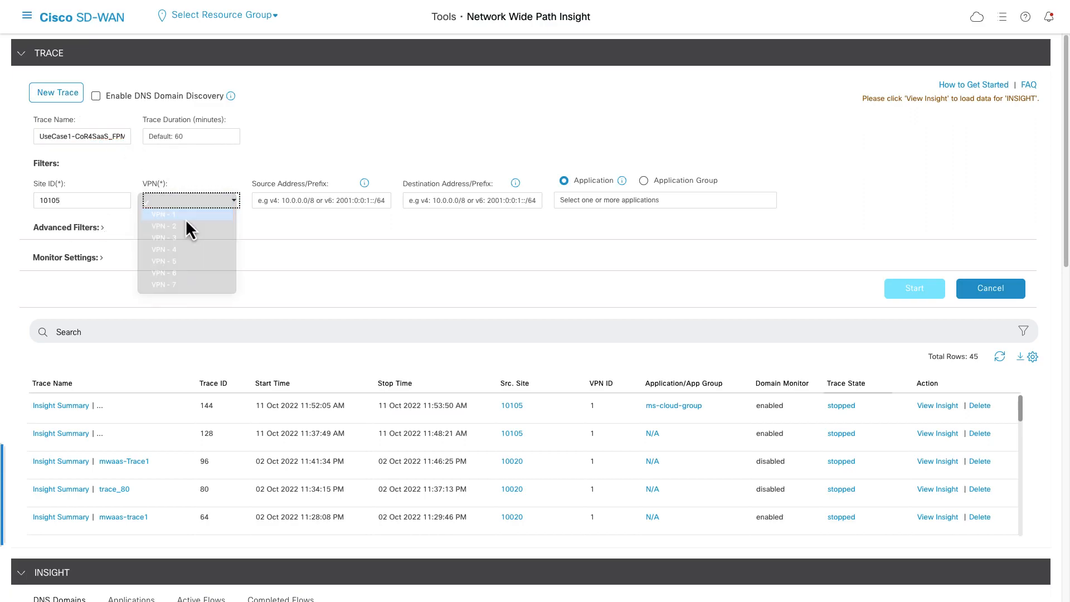
pyautogui.click(163, 214)
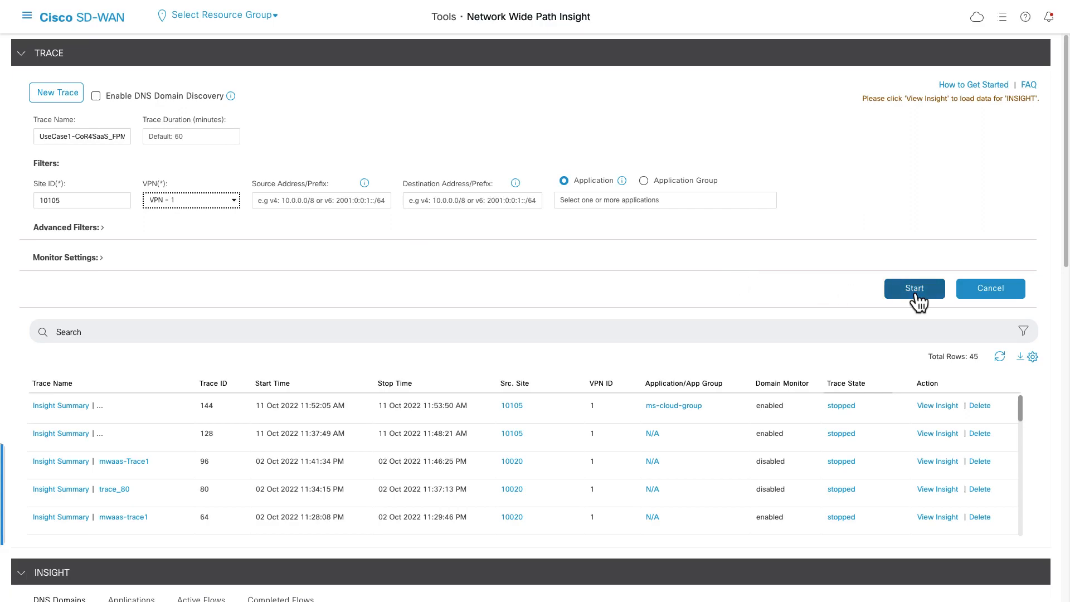
pyautogui.click(914, 288)
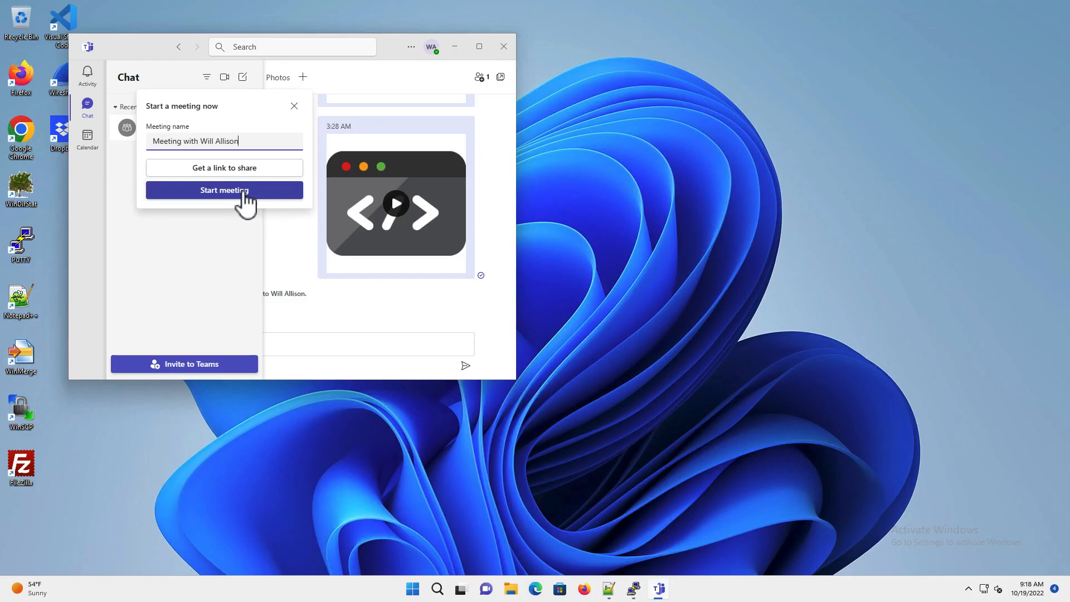
pyautogui.click(224, 189)
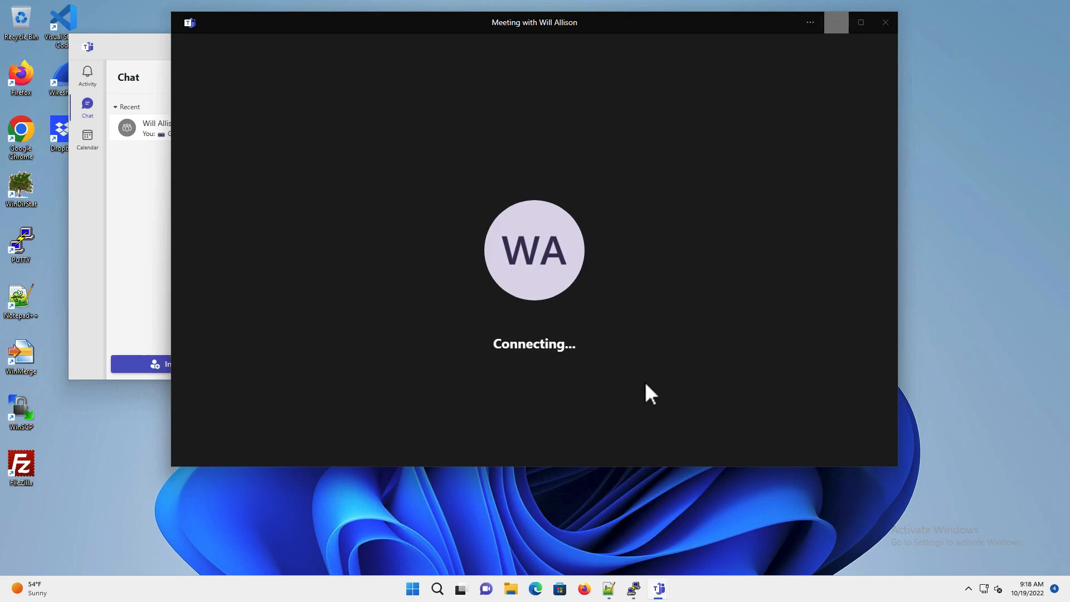
pyautogui.moveTo(683, 420)
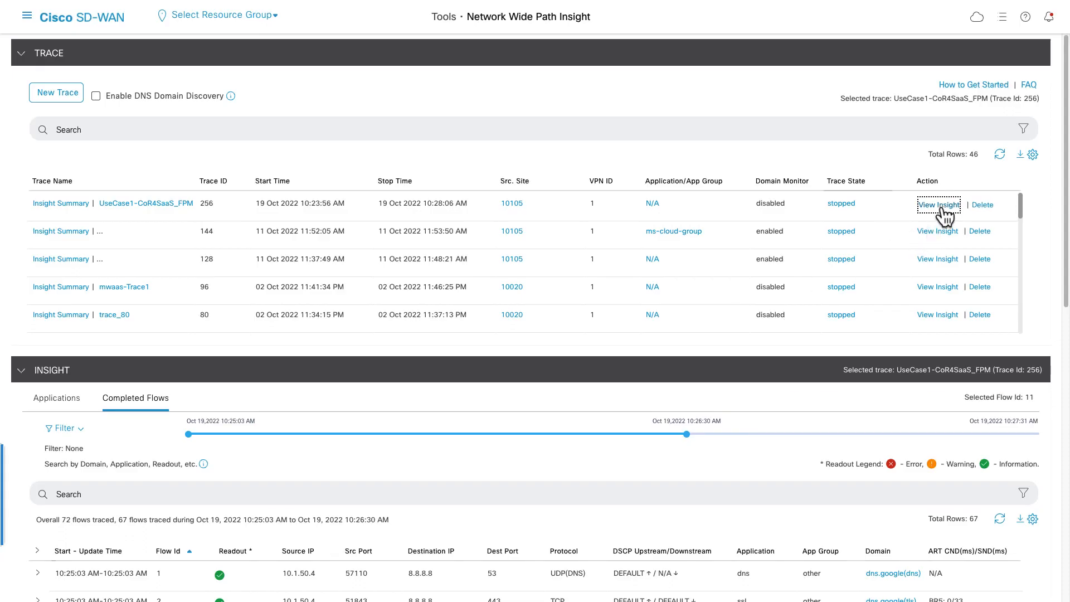
# Locate flow 22 in Completed Flows and confirm its teams.live.com domain.
pyautogui.scroll(-3)
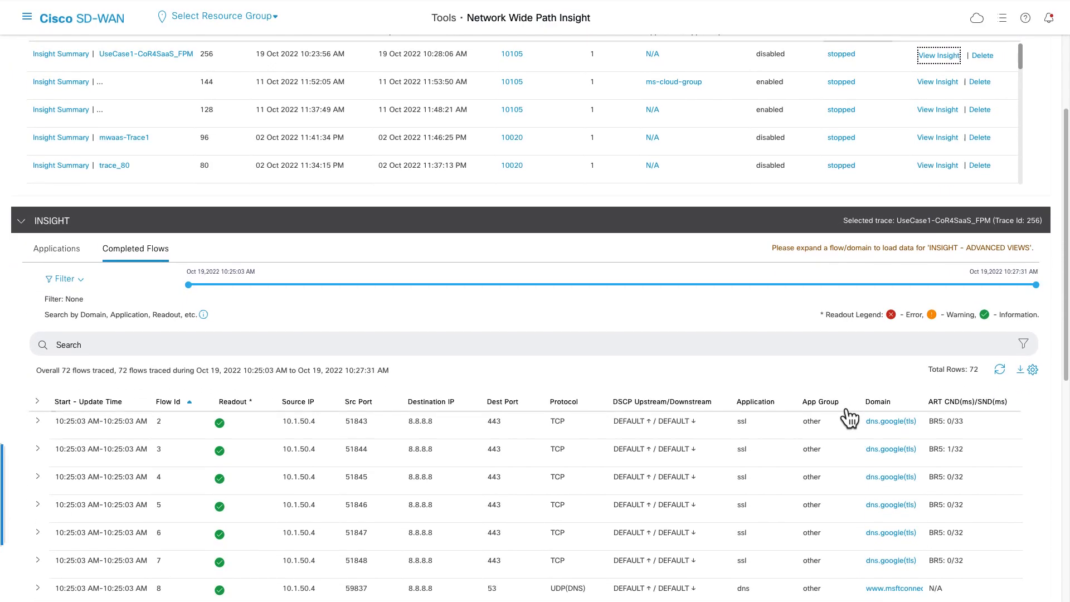
pyautogui.click(887, 229)
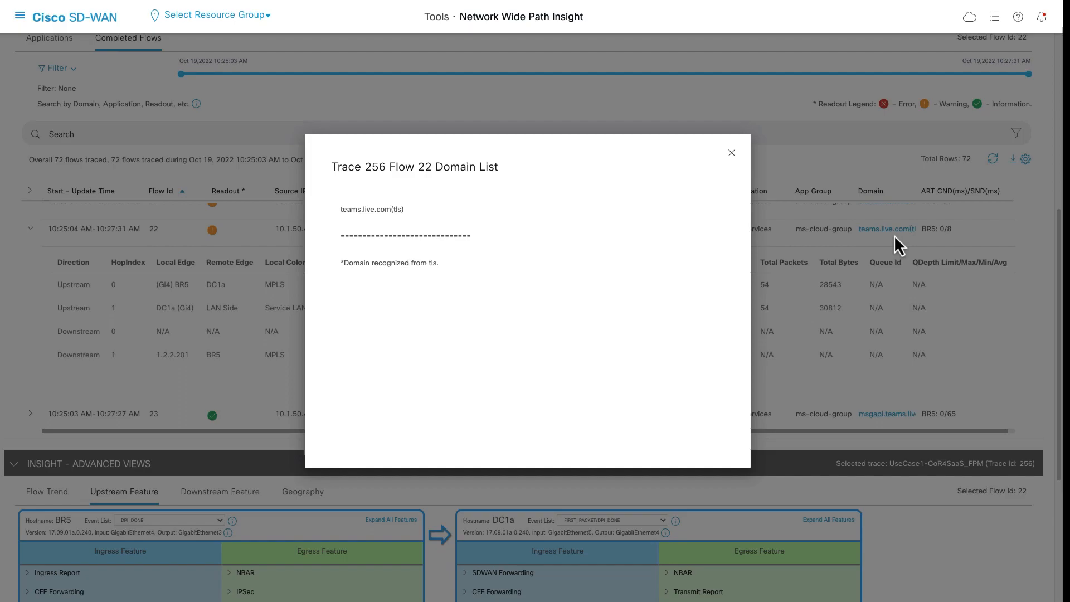
pyautogui.click(731, 152)
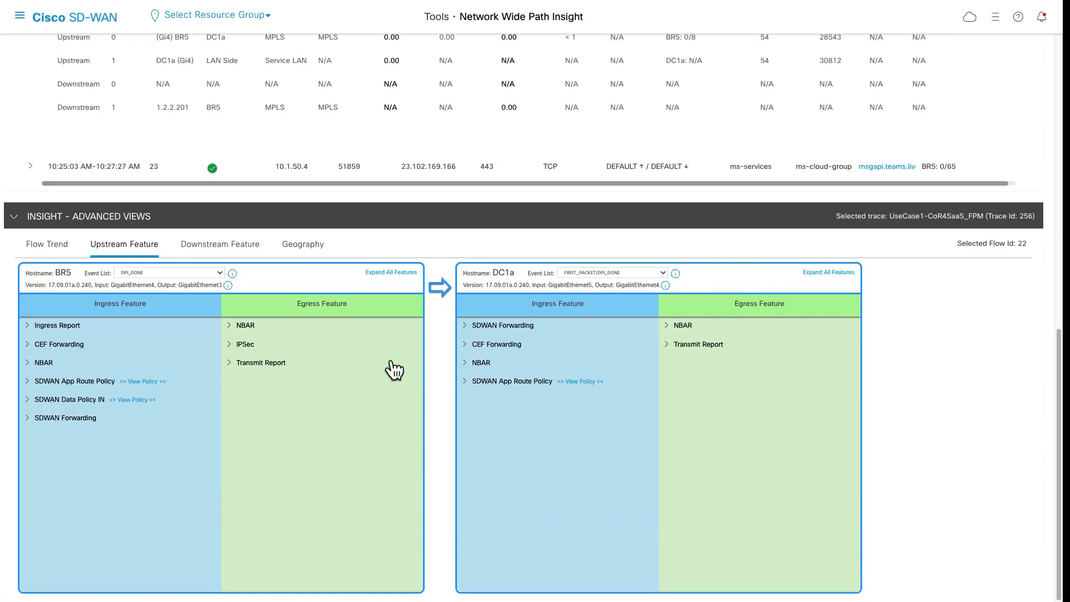
# Switch BR5 to the FIRST_PACKET/DPI_ONGOING event and expand all its upstream features.
pyautogui.click(168, 273)
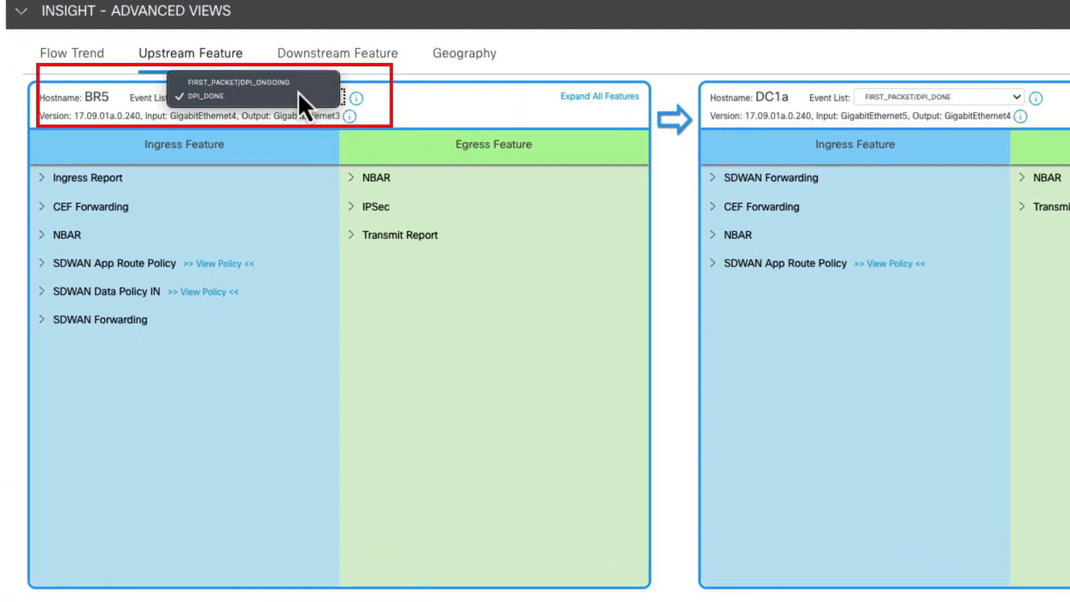
pyautogui.click(242, 81)
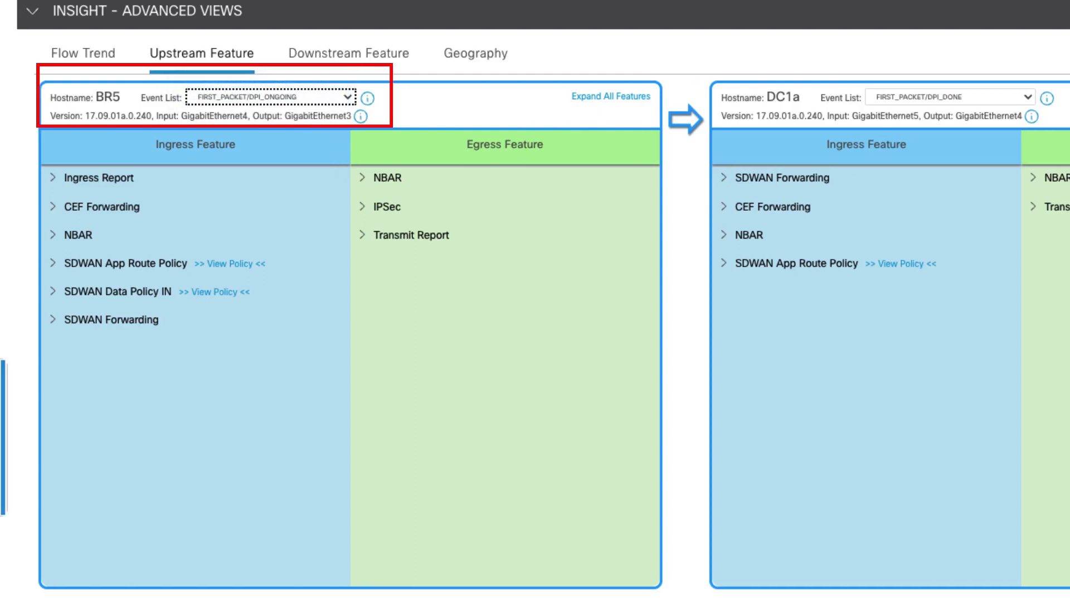
pyautogui.click(609, 95)
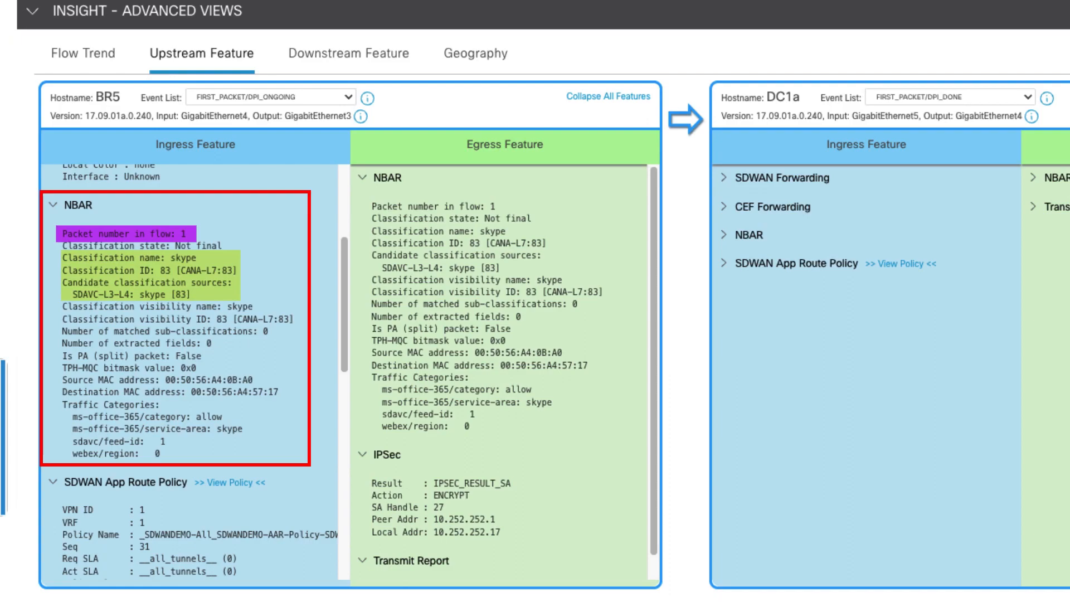
pyautogui.scroll(-3)
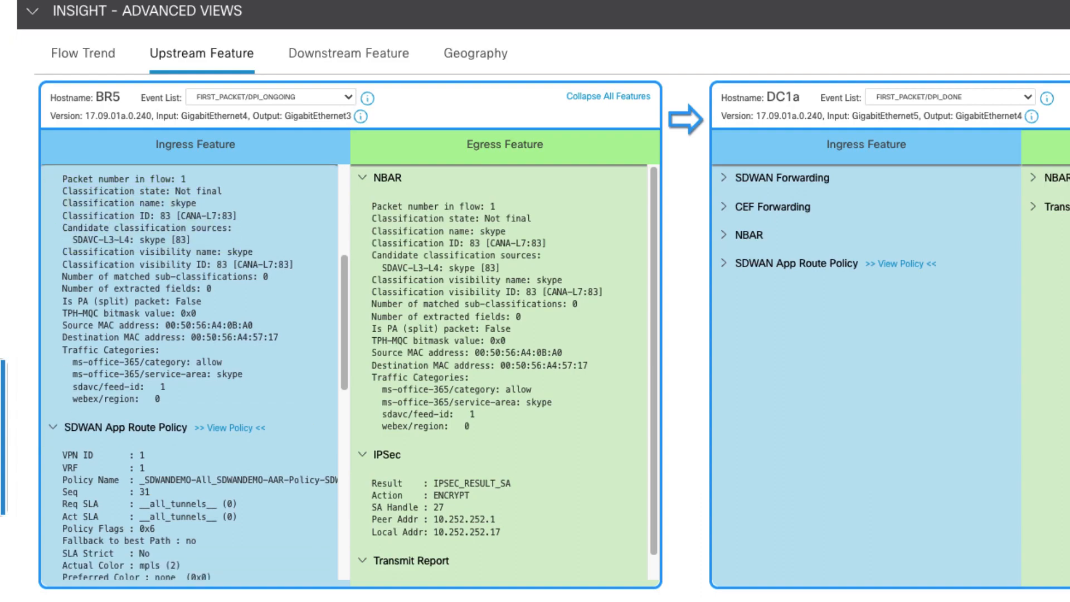
pyautogui.scroll(-3)
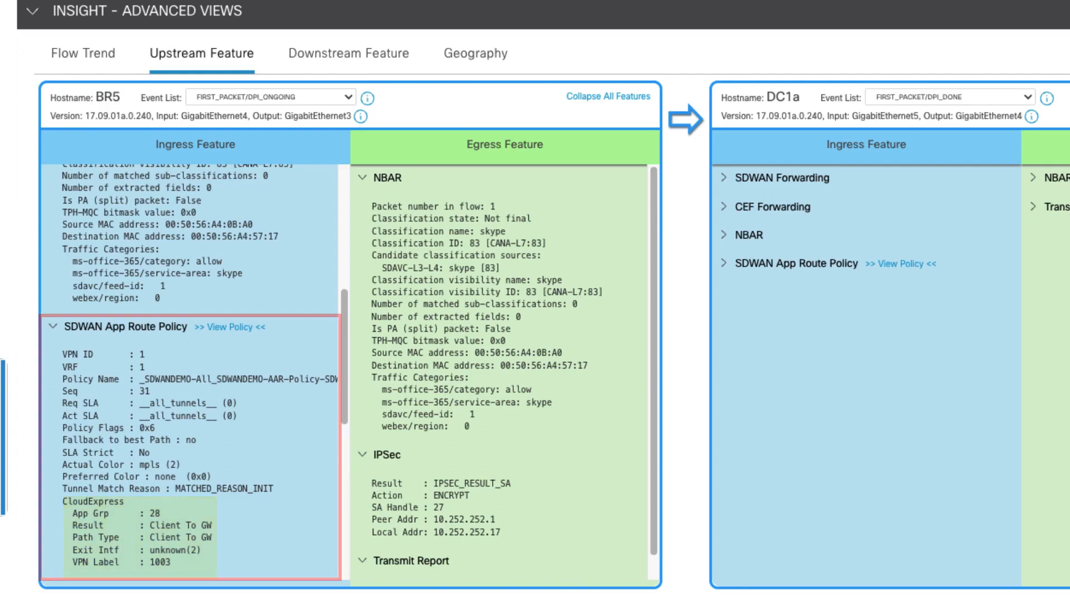
pyautogui.scroll(-3)
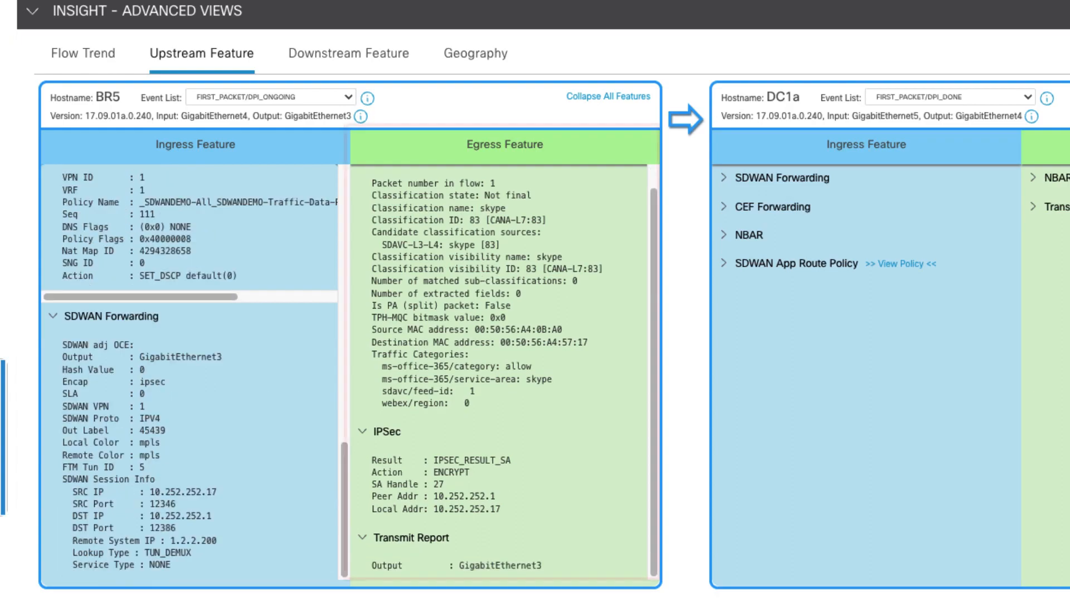